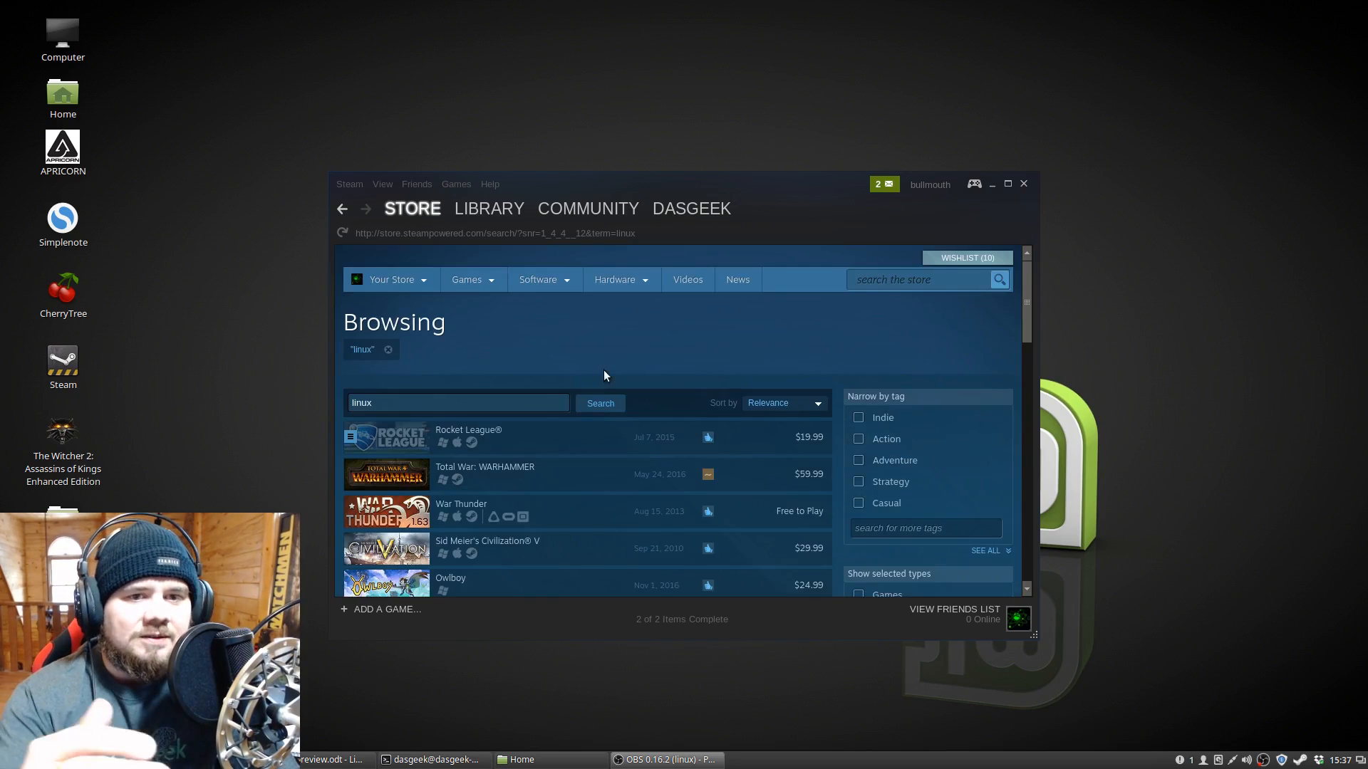
# - Scroll to the end of the Linux game search results in the Steam store
pyautogui.scroll(-3)
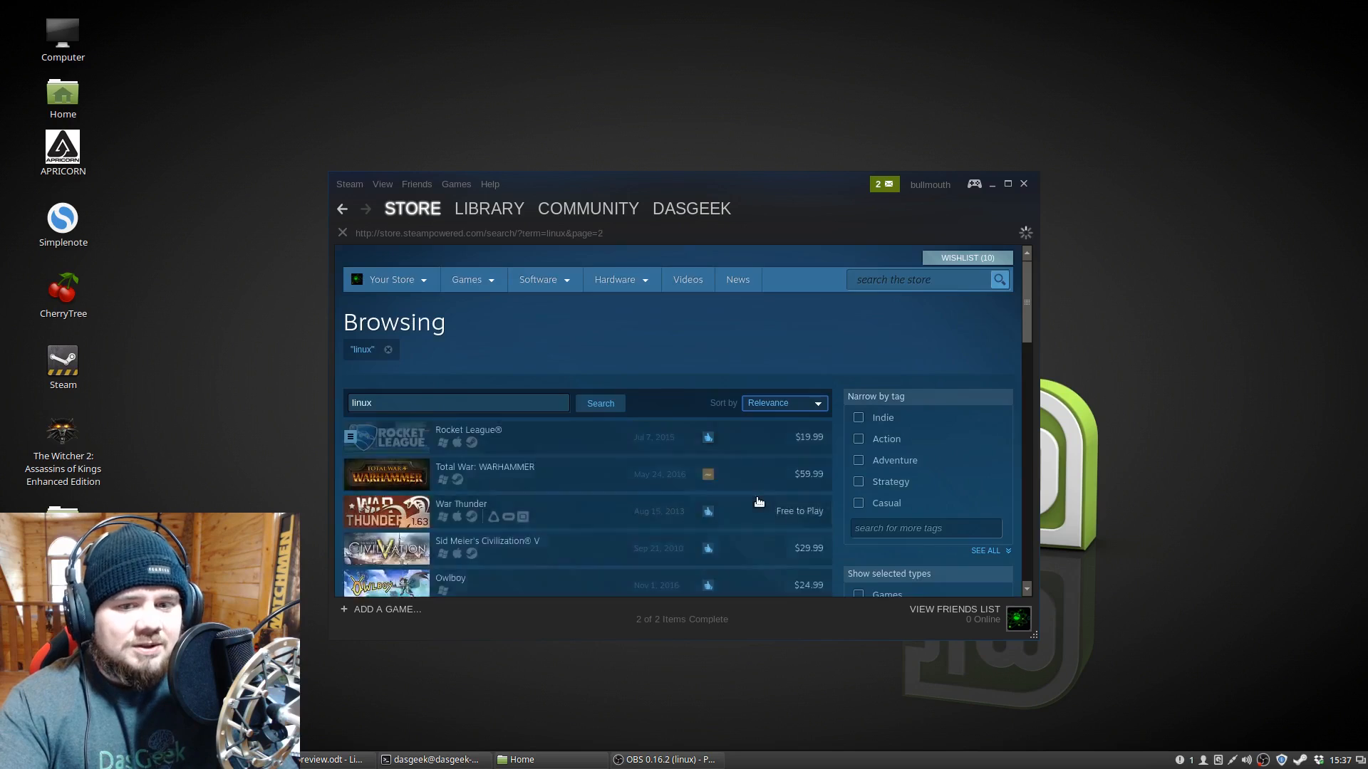
pyautogui.scroll(-3)
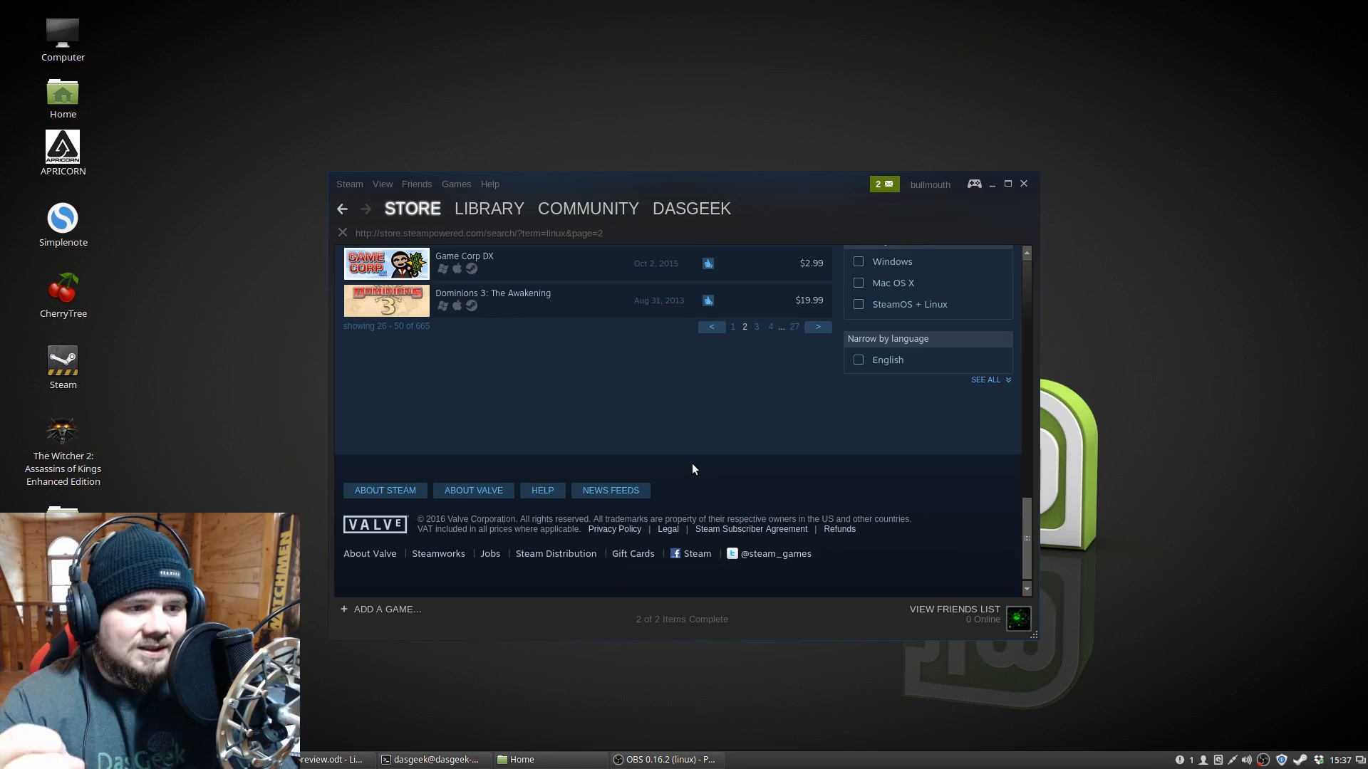
pyautogui.moveTo(996, 212)
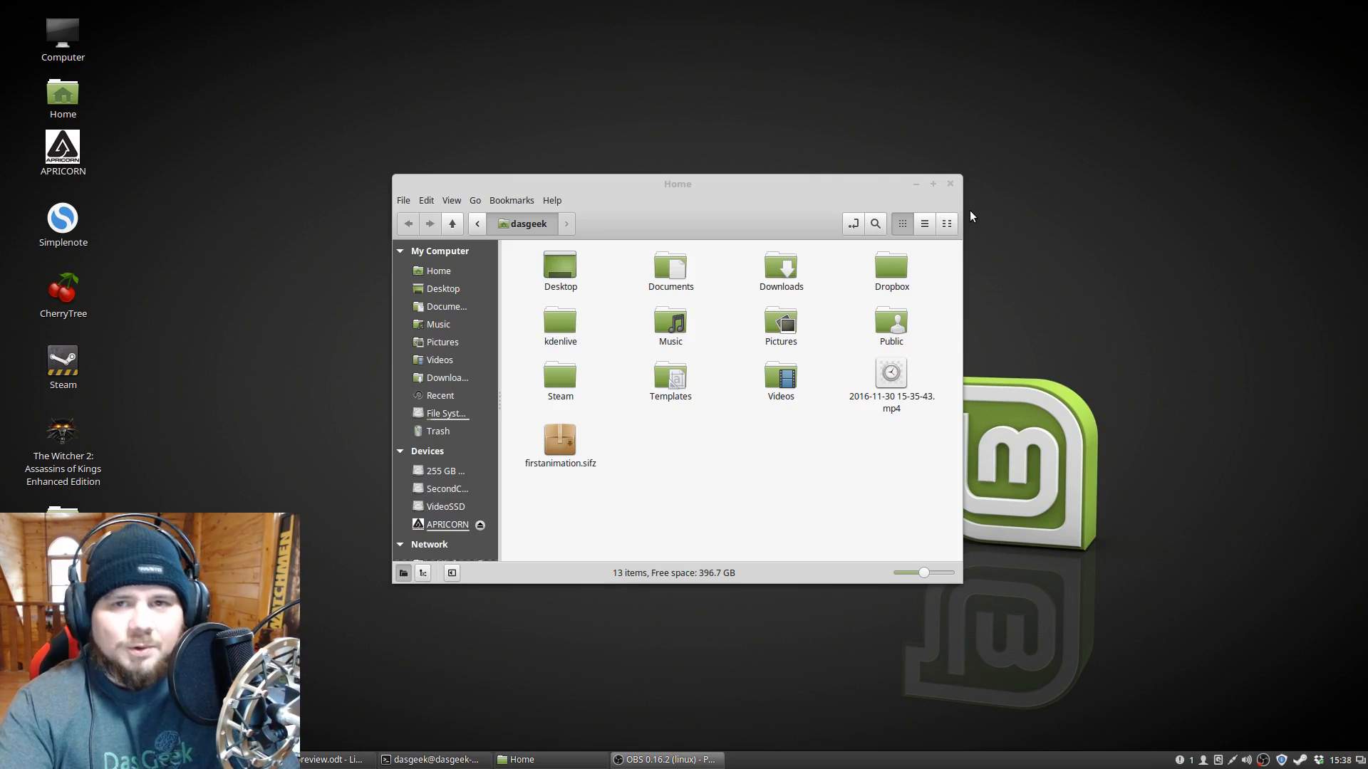
# - Close the Home folder and get past BioShock Infinite's title screen into its menus
pyautogui.click(949, 184)
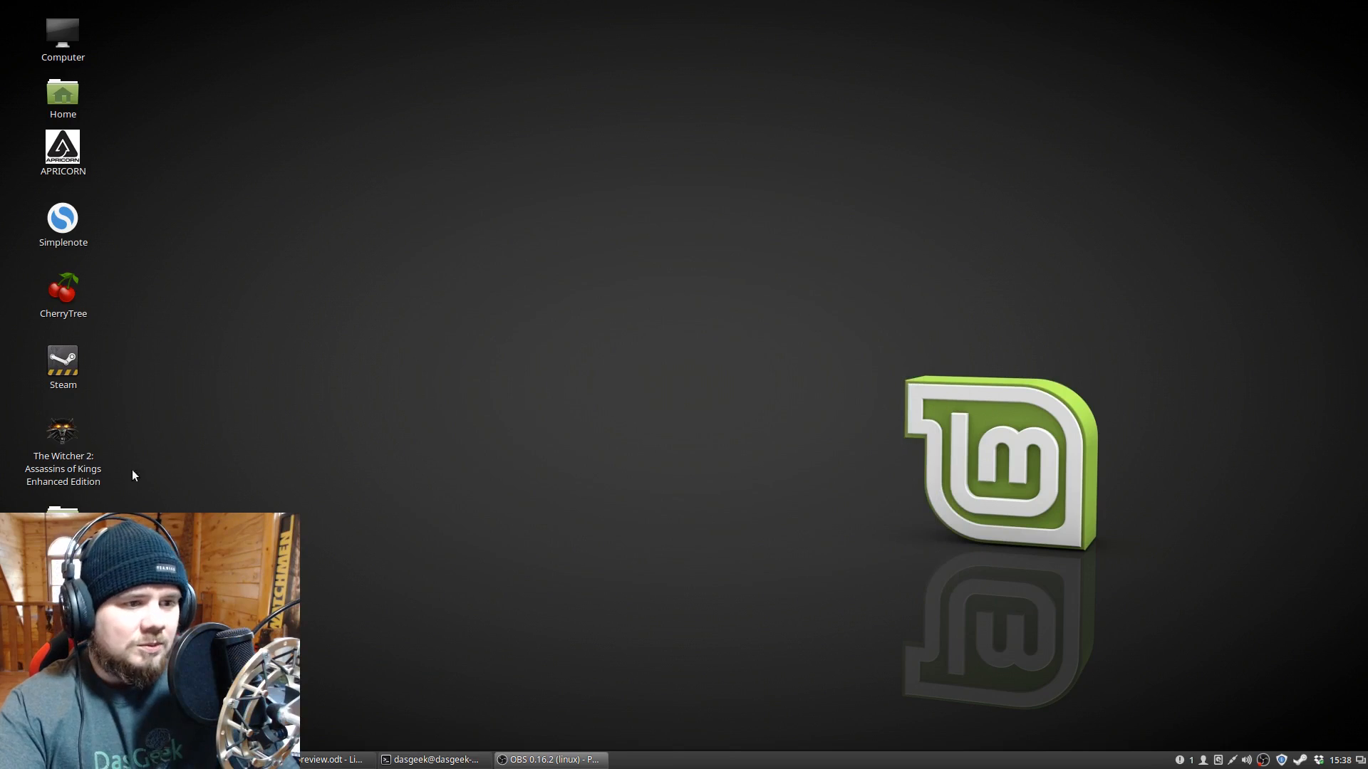
pyautogui.moveTo(67, 447)
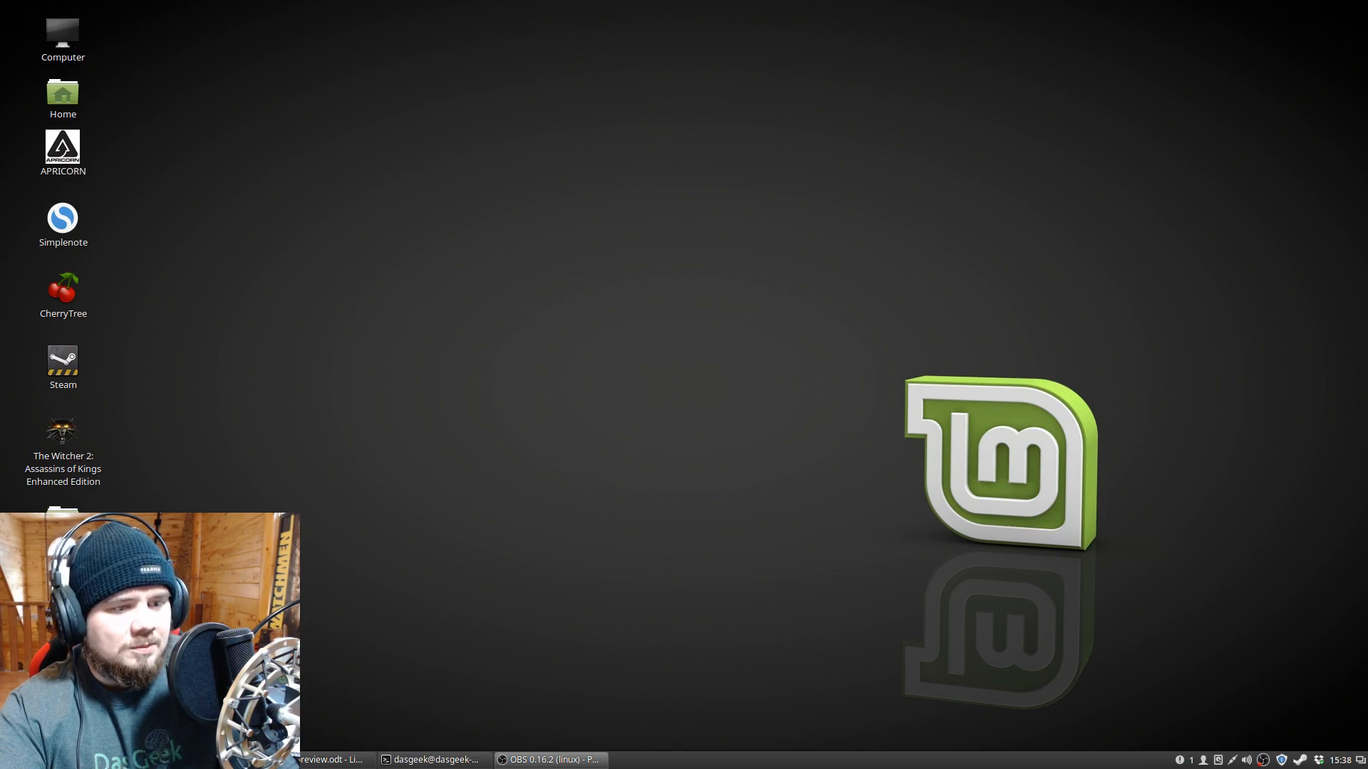
pyautogui.moveTo(654, 436)
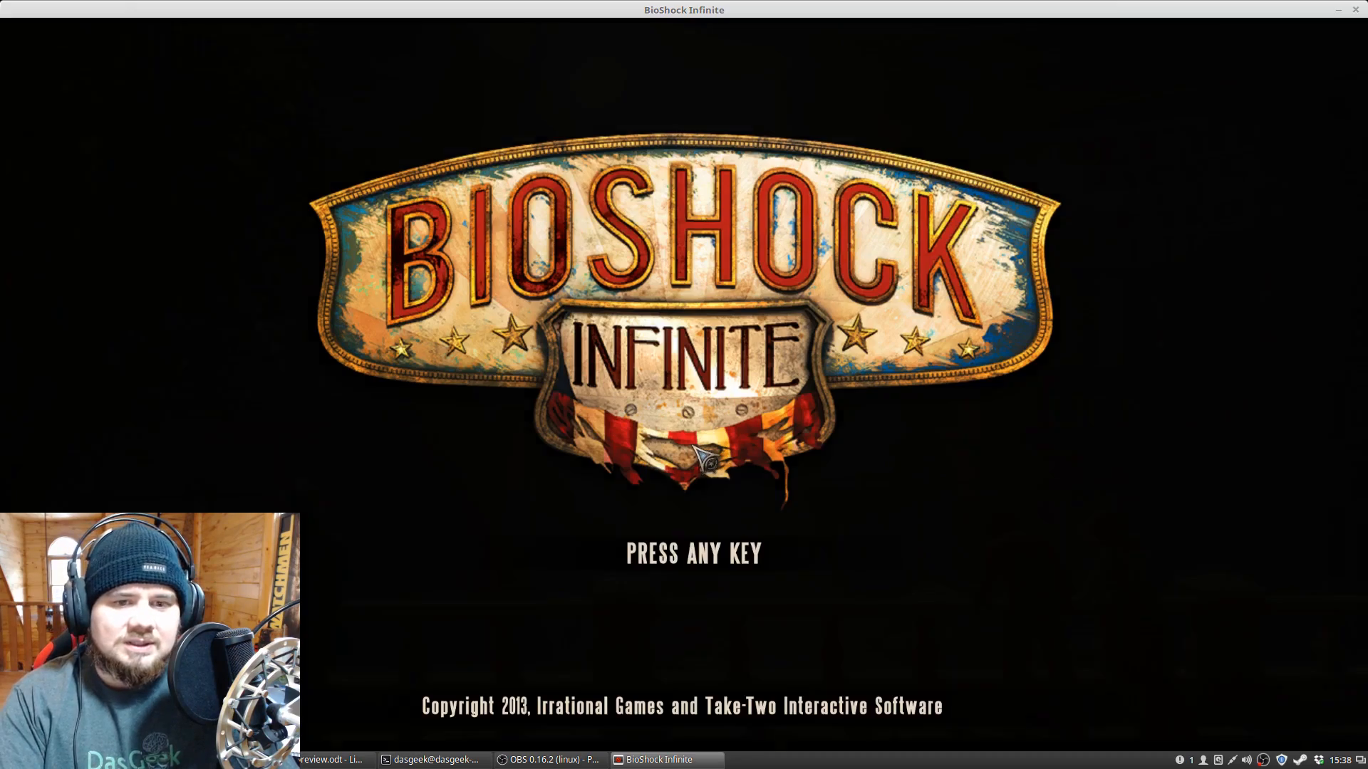
pyautogui.press('enter')
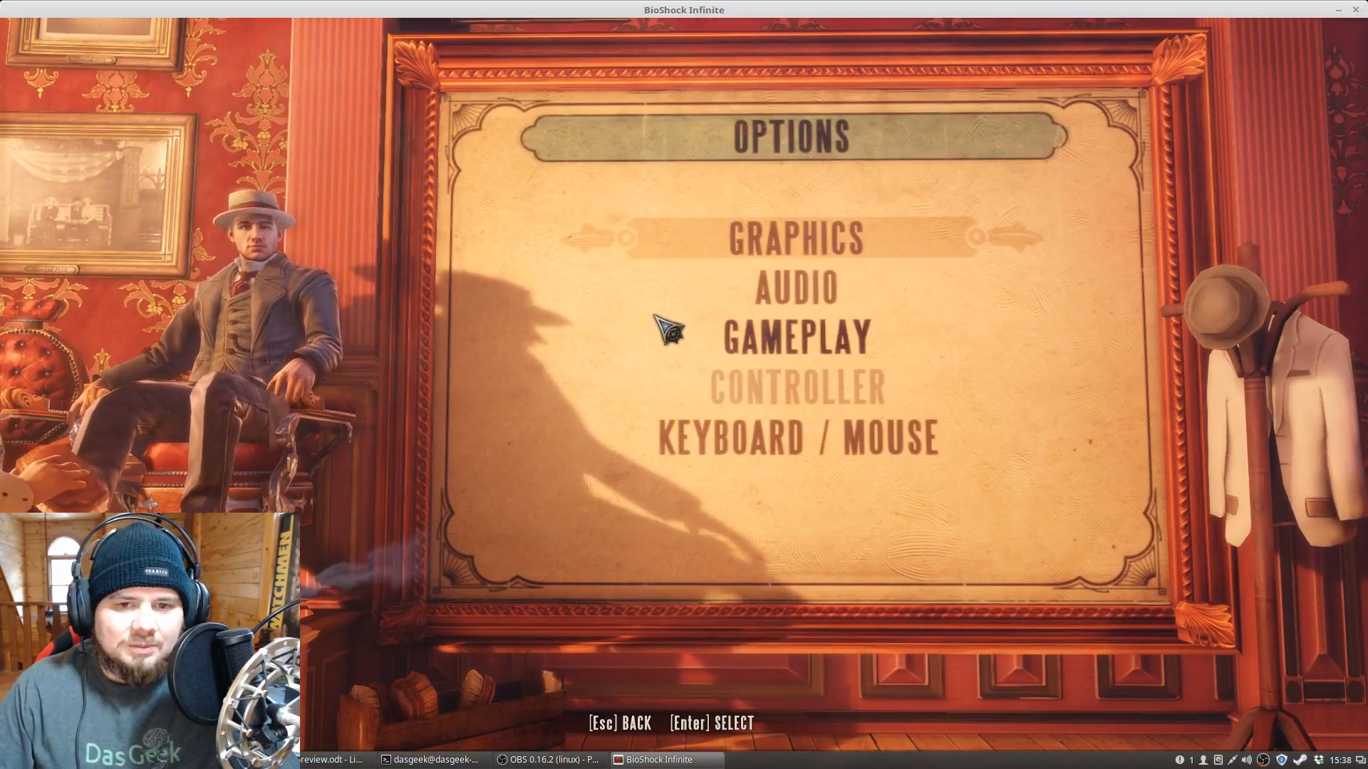
# - Review the Graphics settings at ultra detail, then return to gameplay
pyautogui.click(795, 239)
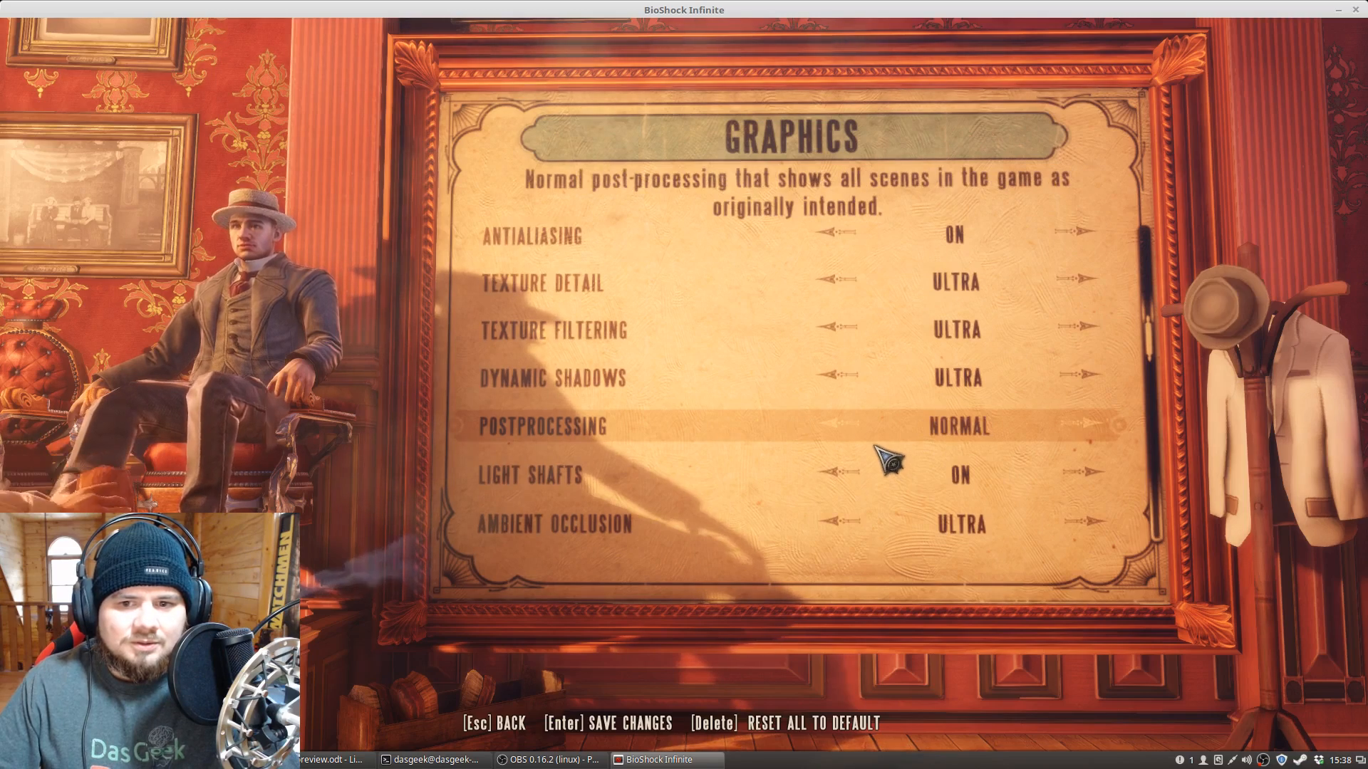
pyautogui.scroll(-3)
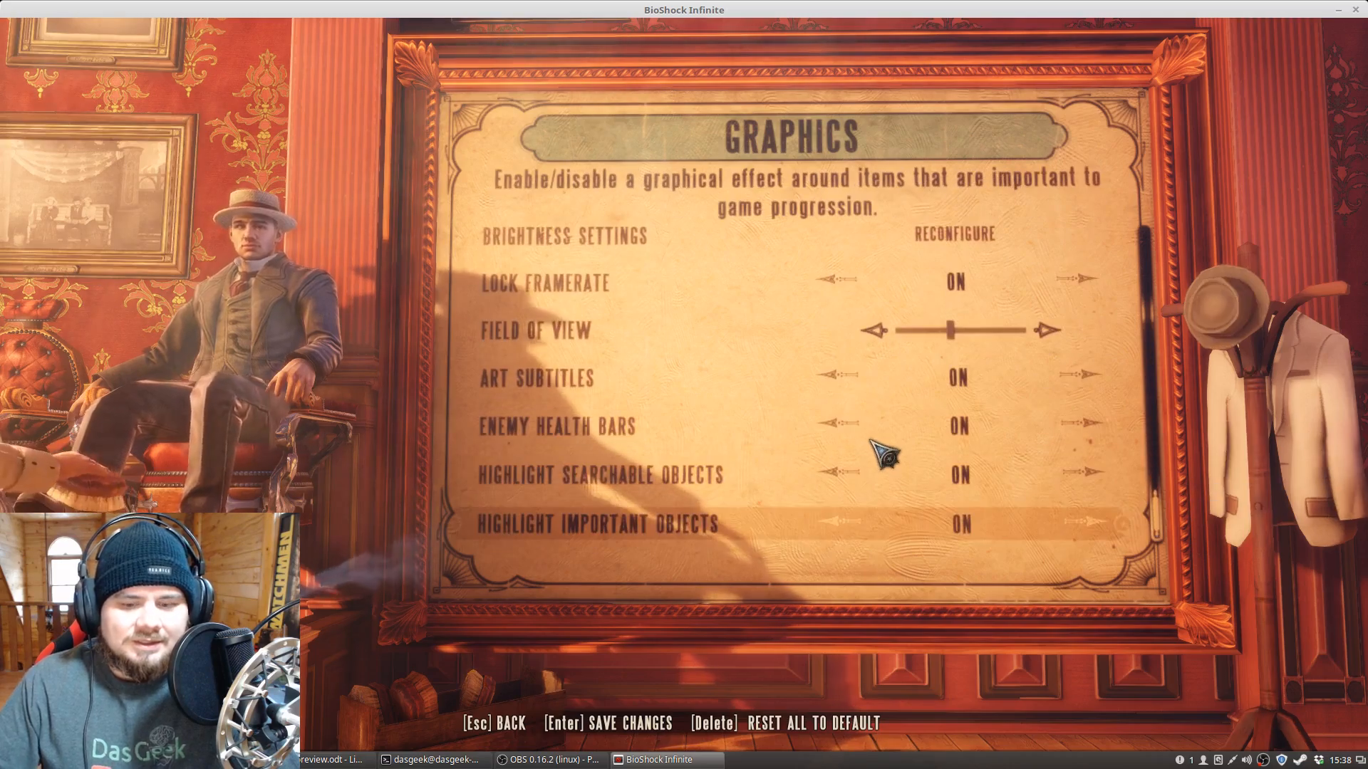
pyautogui.press('Escape')
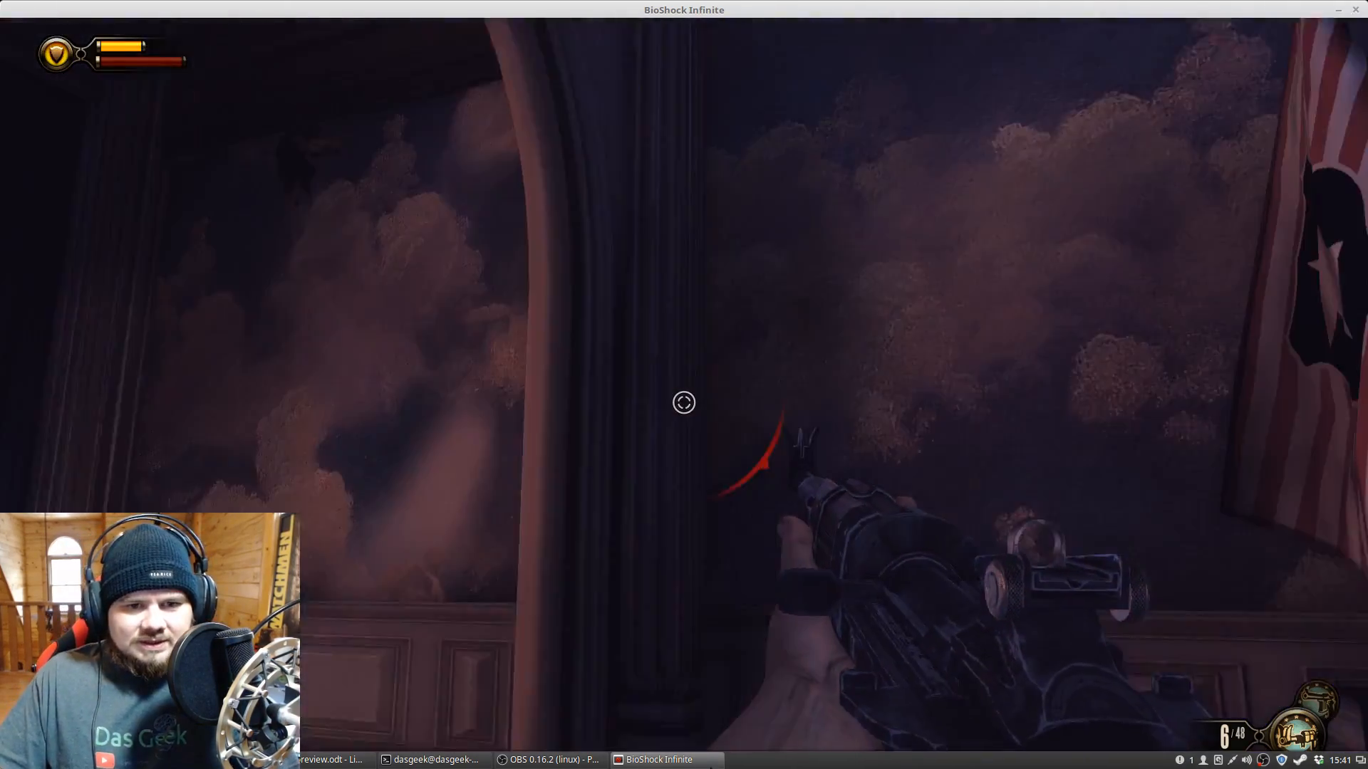
# - Pause the game and reach the Graphics settings from the pause menu
pyautogui.press('Escape')
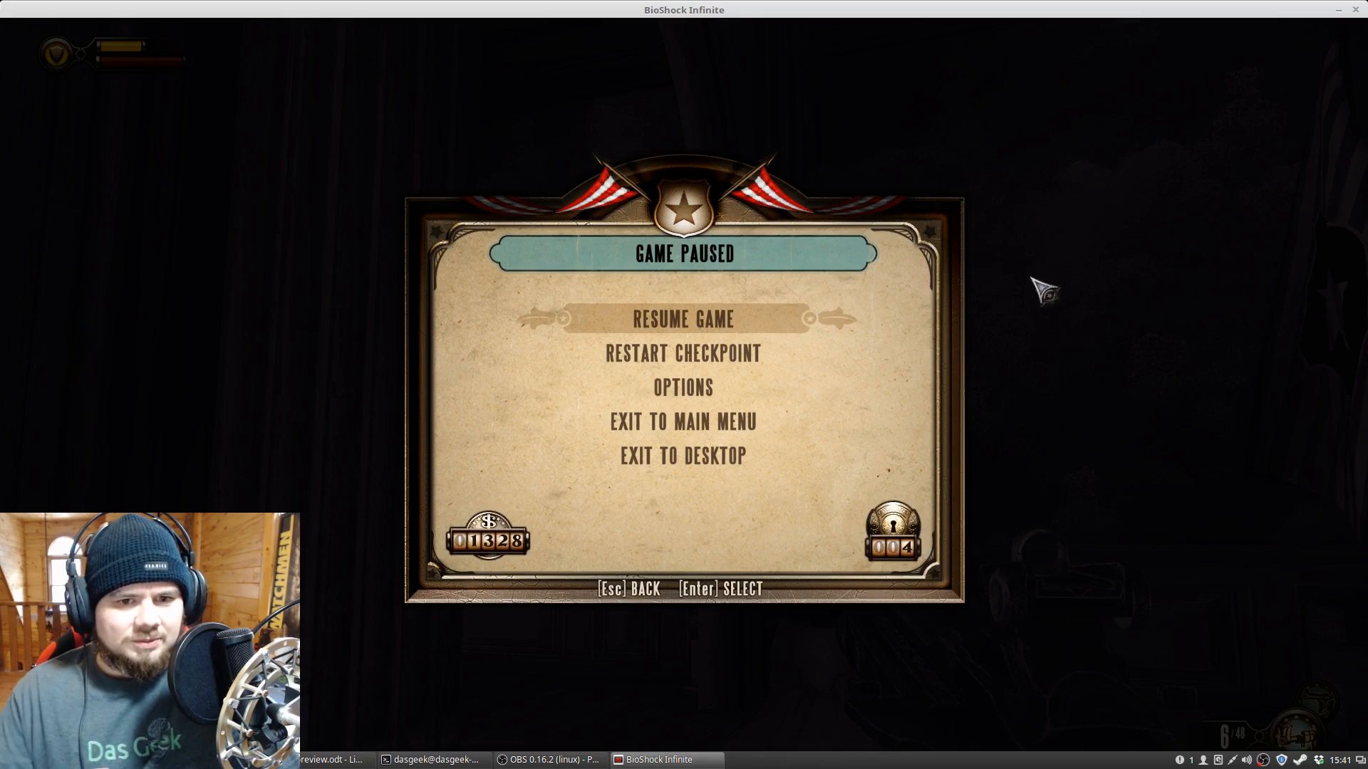
pyautogui.click(683, 388)
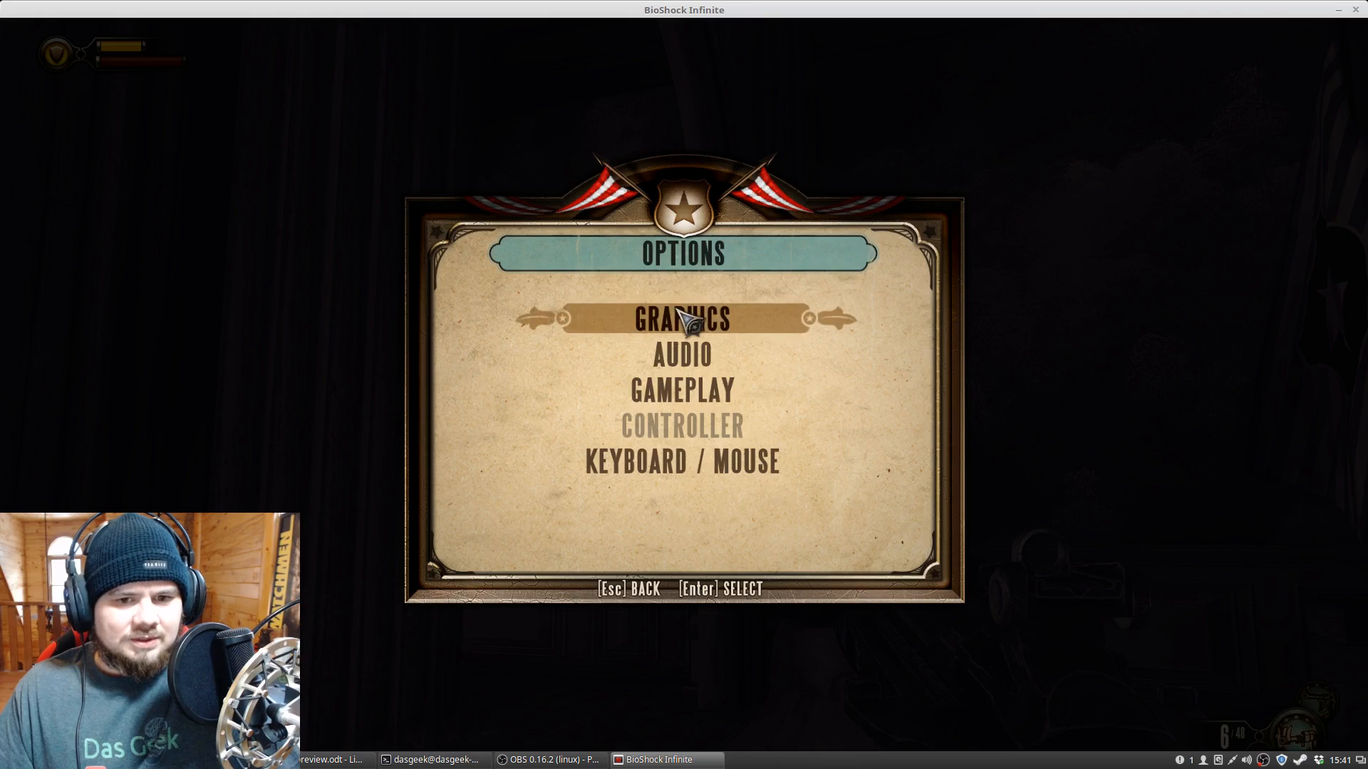
pyautogui.click(683, 319)
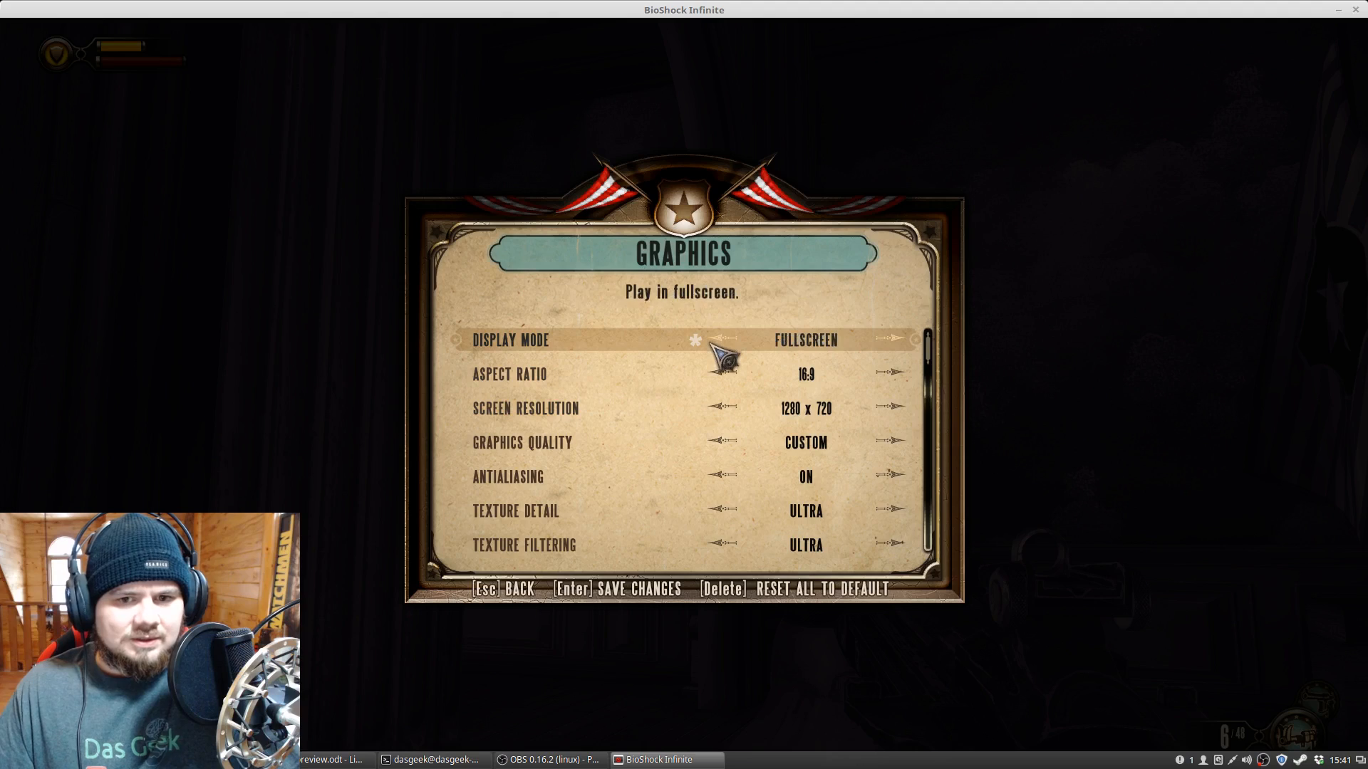
# - Keep the modified ultra graphics settings with 'Yes, save changes' and resume play
pyautogui.press('Return')
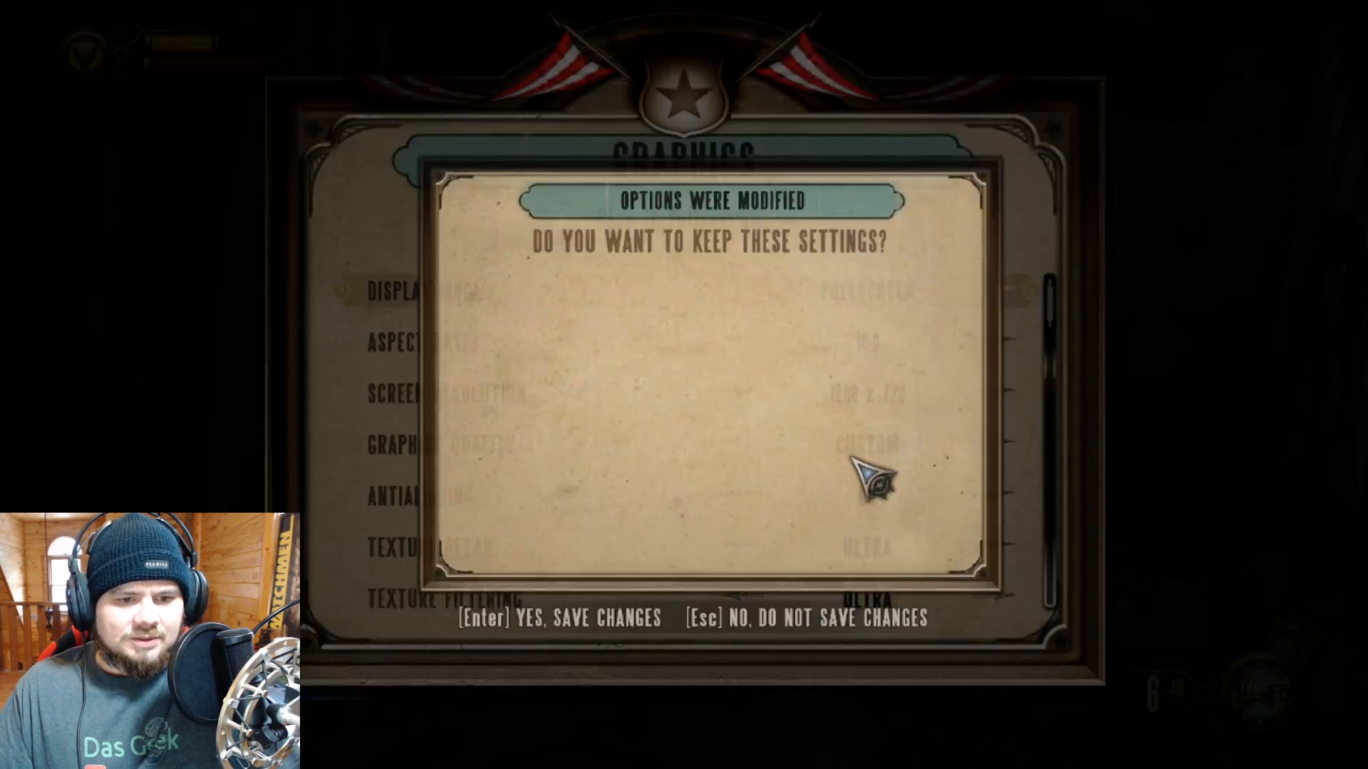
pyautogui.press('Enter')
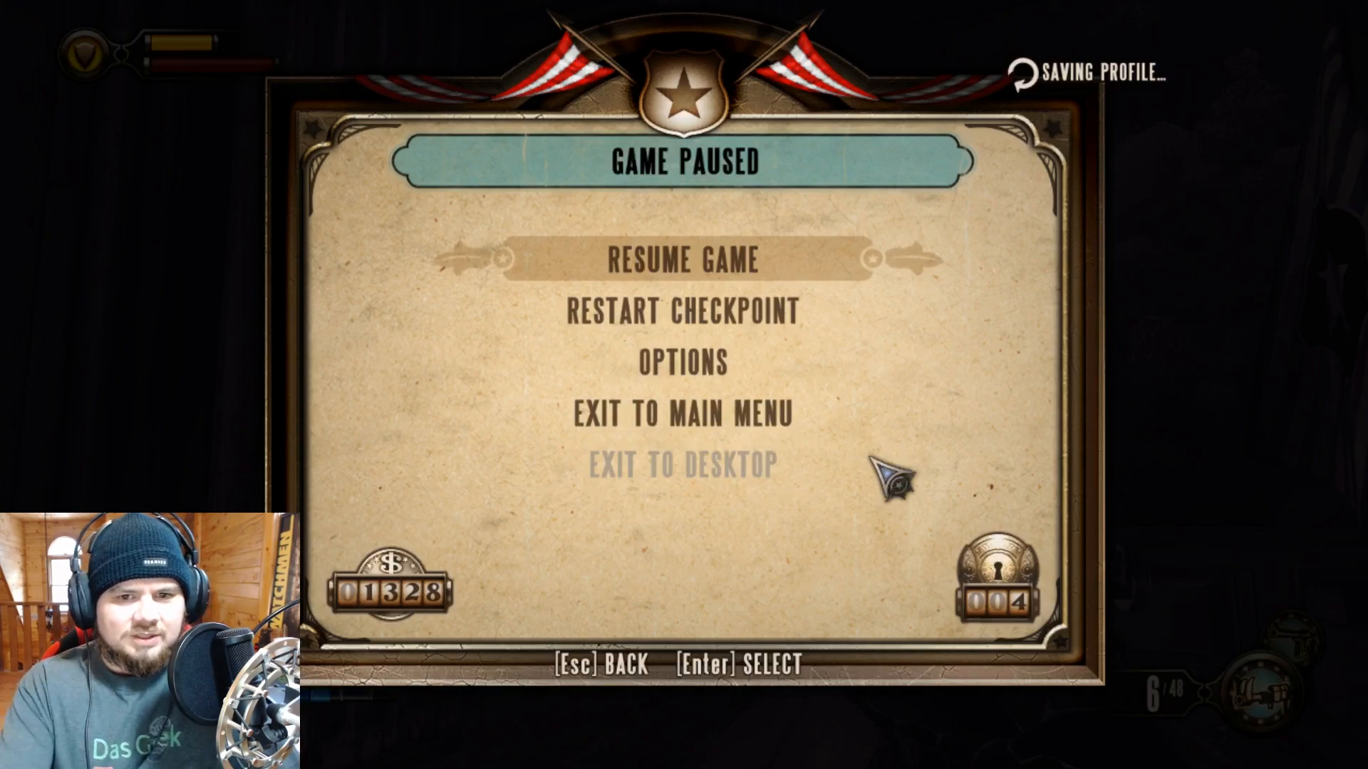
pyautogui.click(682, 259)
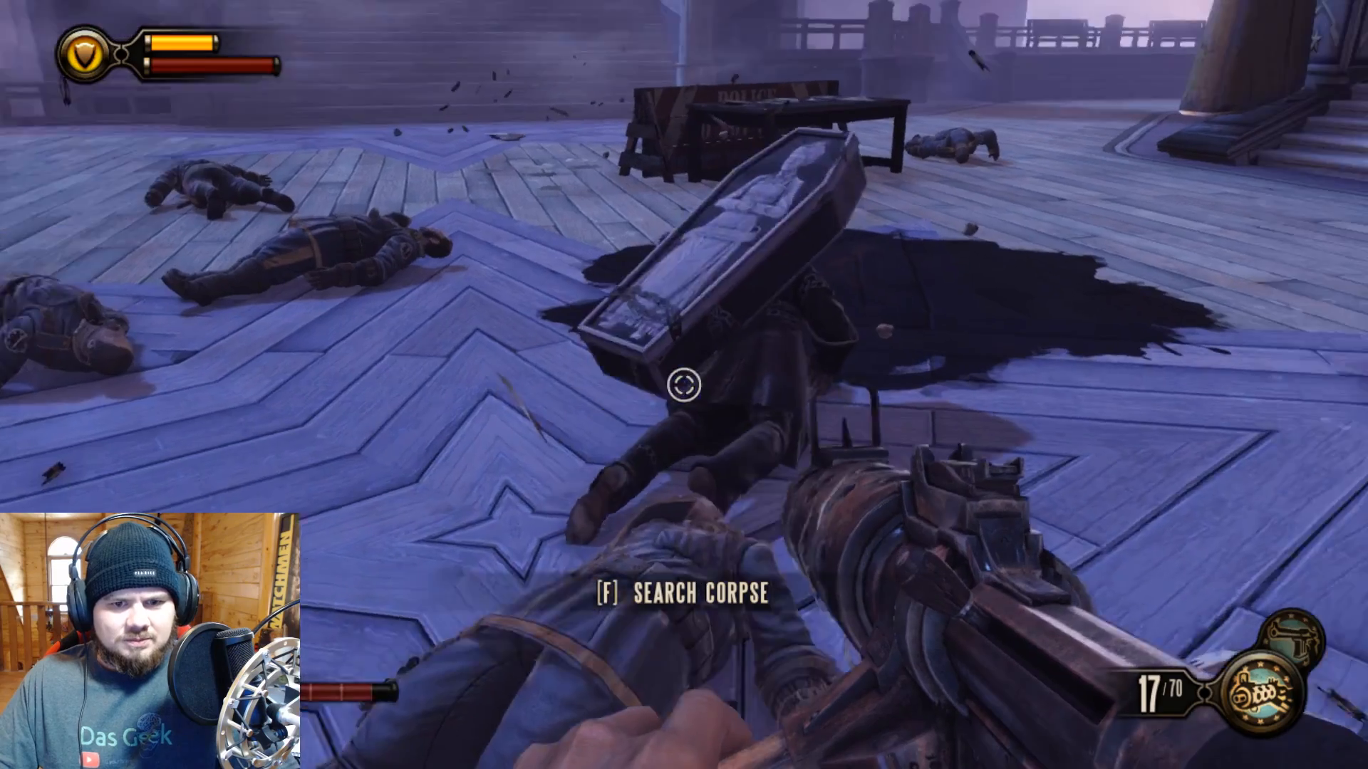
# - Loot the corpse's silver eagles, health kit and salt, reload and fire at the enemy
pyautogui.press('f')
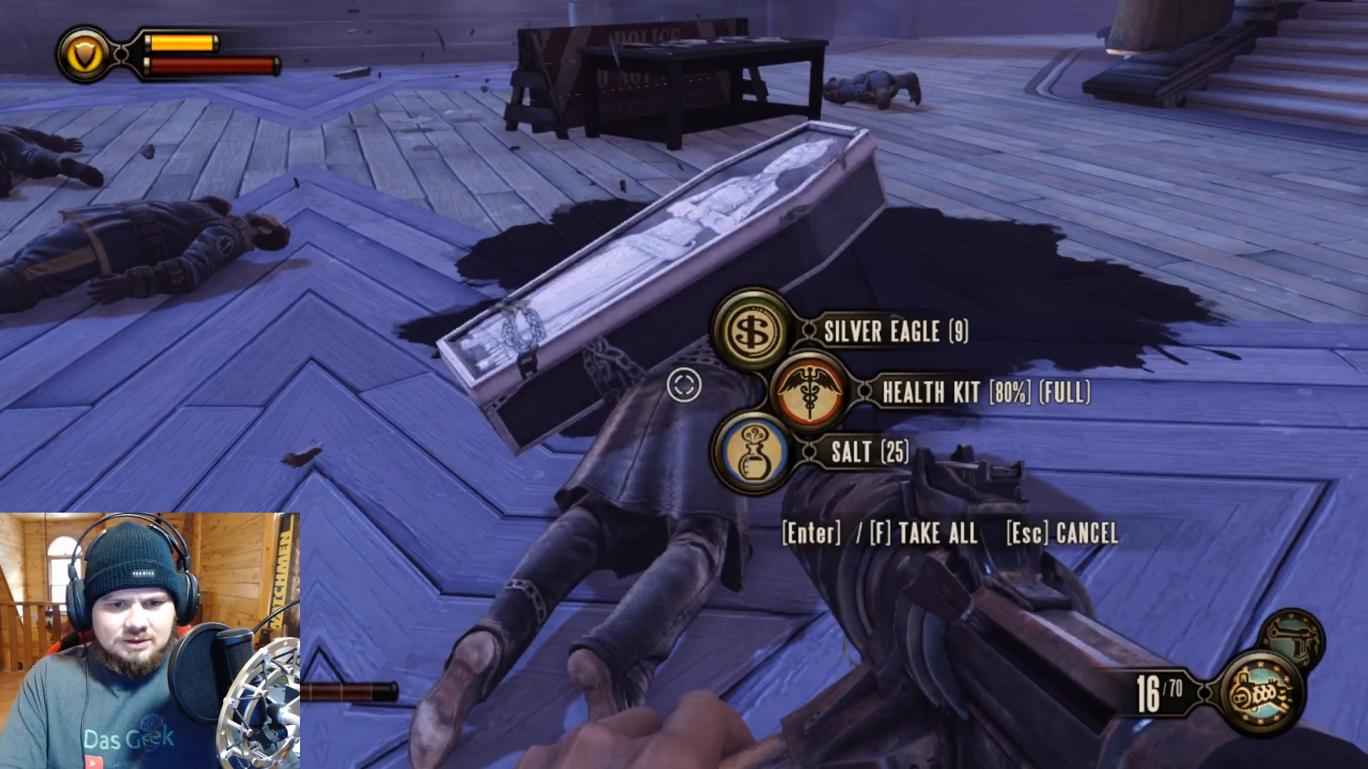
pyautogui.press('f')
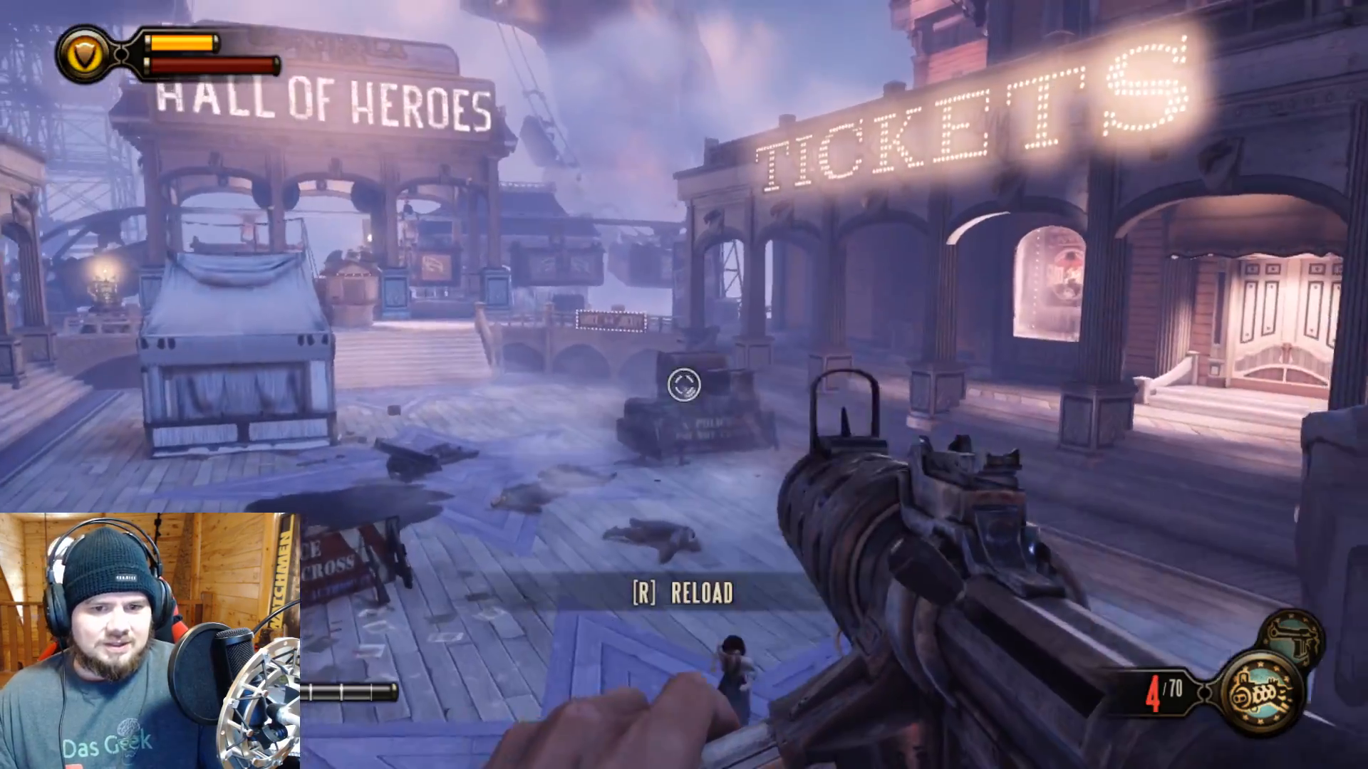
pyautogui.press('r')
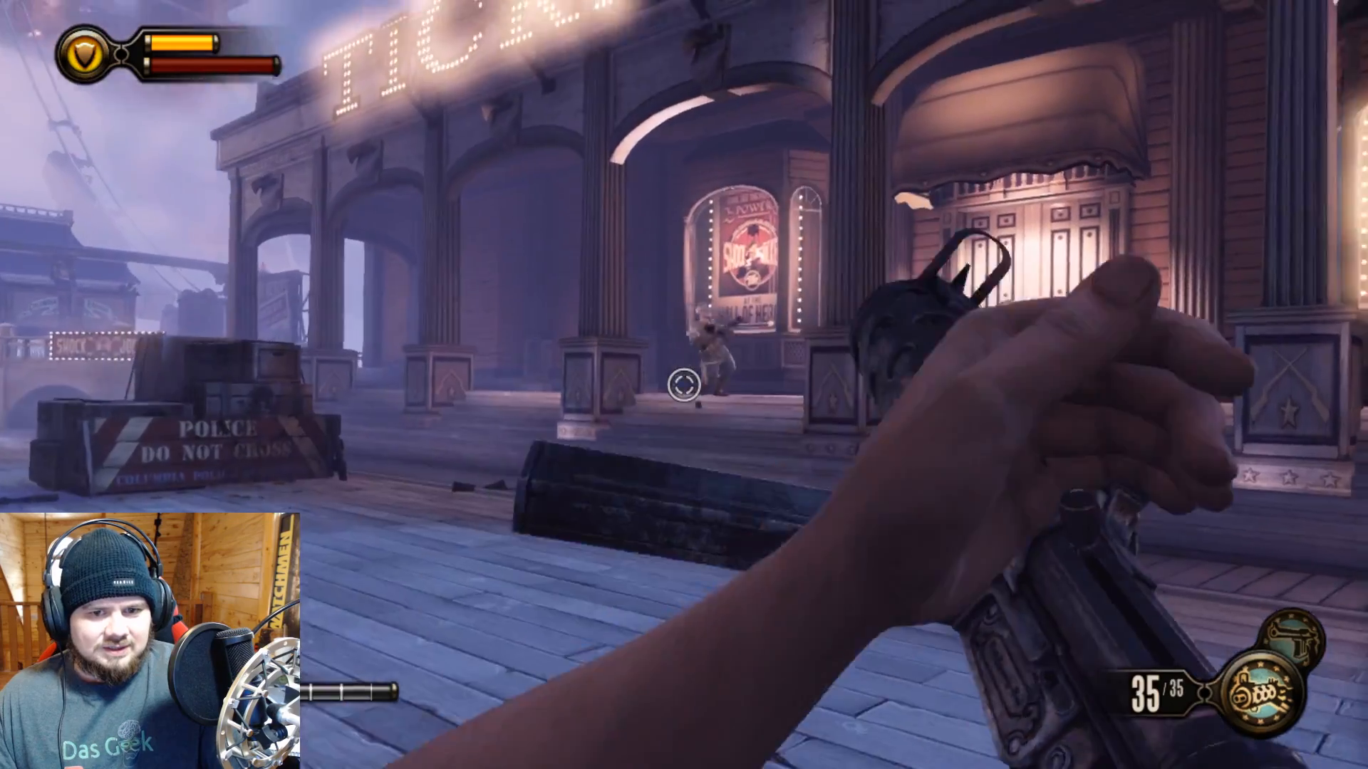
pyautogui.click(683, 386)
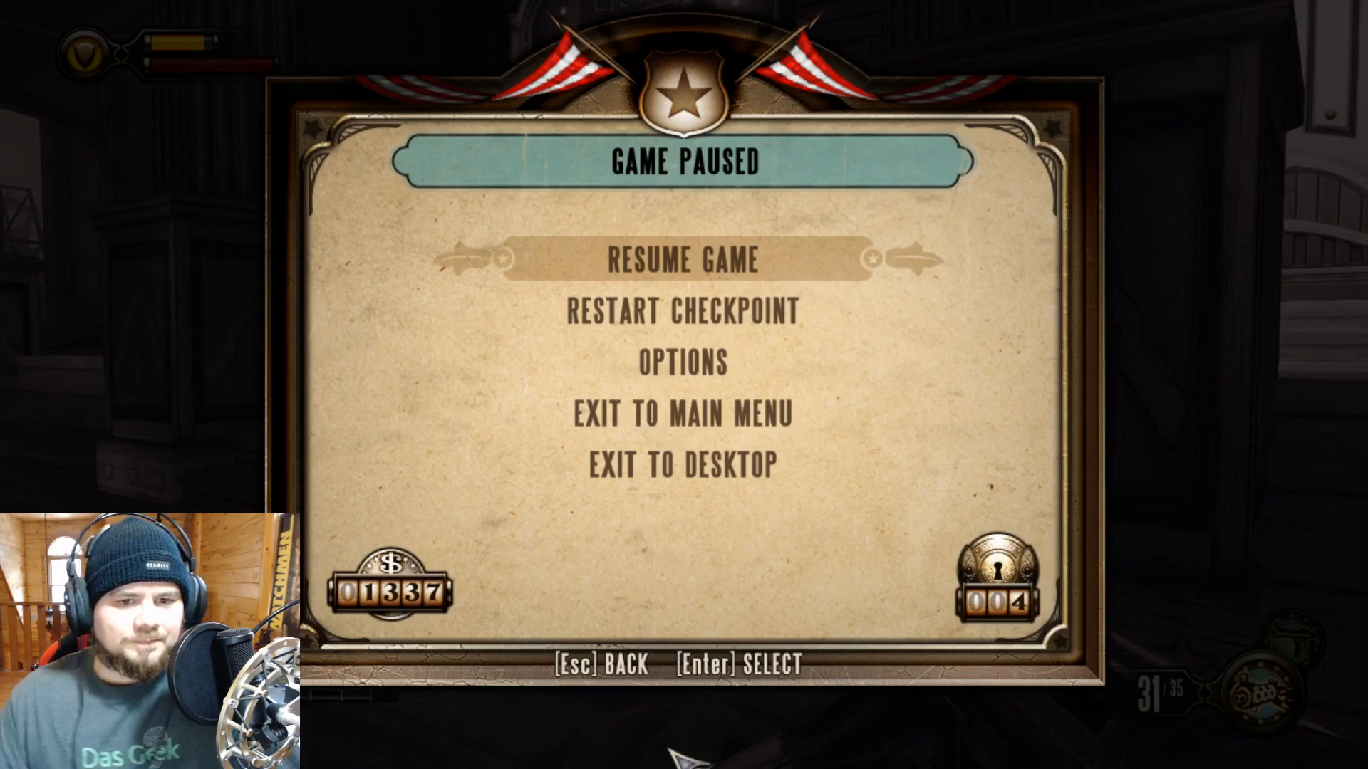
# - Exit BioShock to the desktop and launch The Witcher 2 past the CD key notice via Play
pyautogui.click(682, 413)
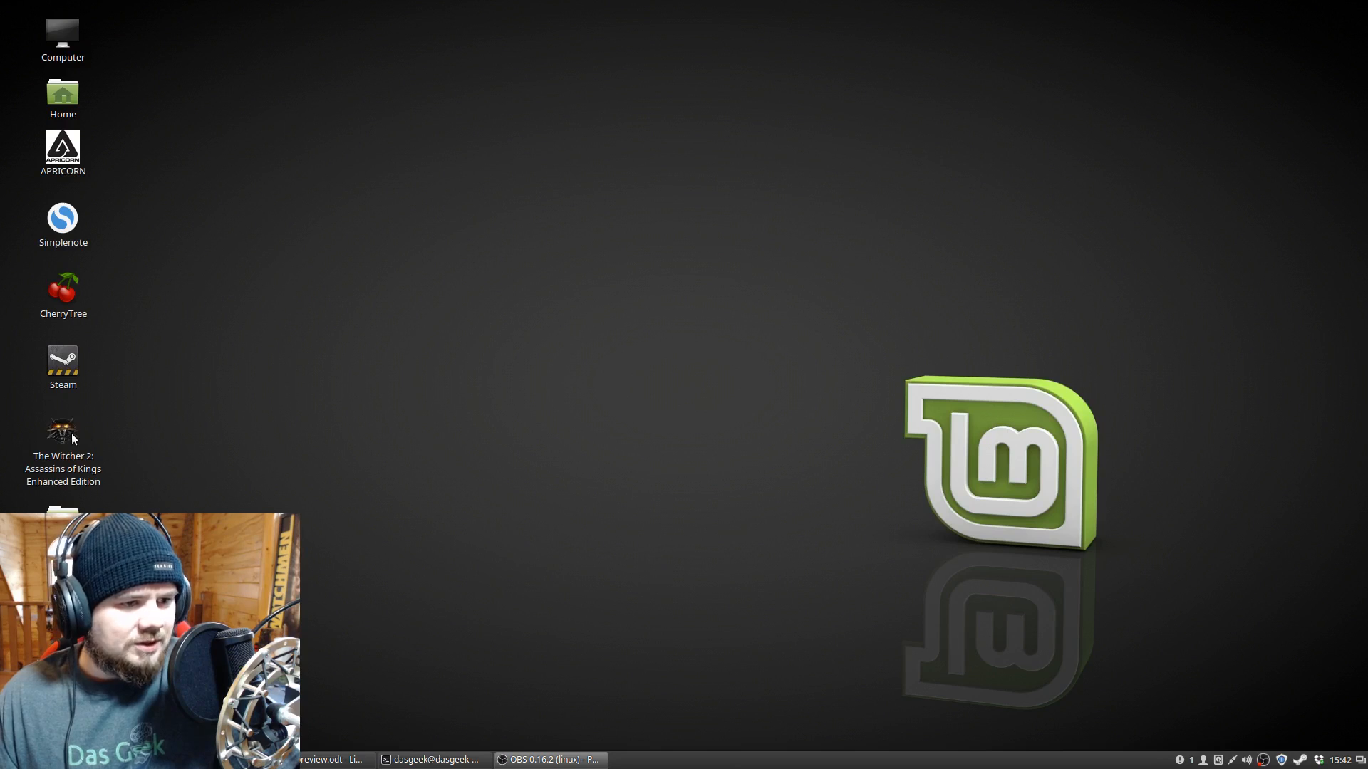
pyautogui.doubleClick(62, 433)
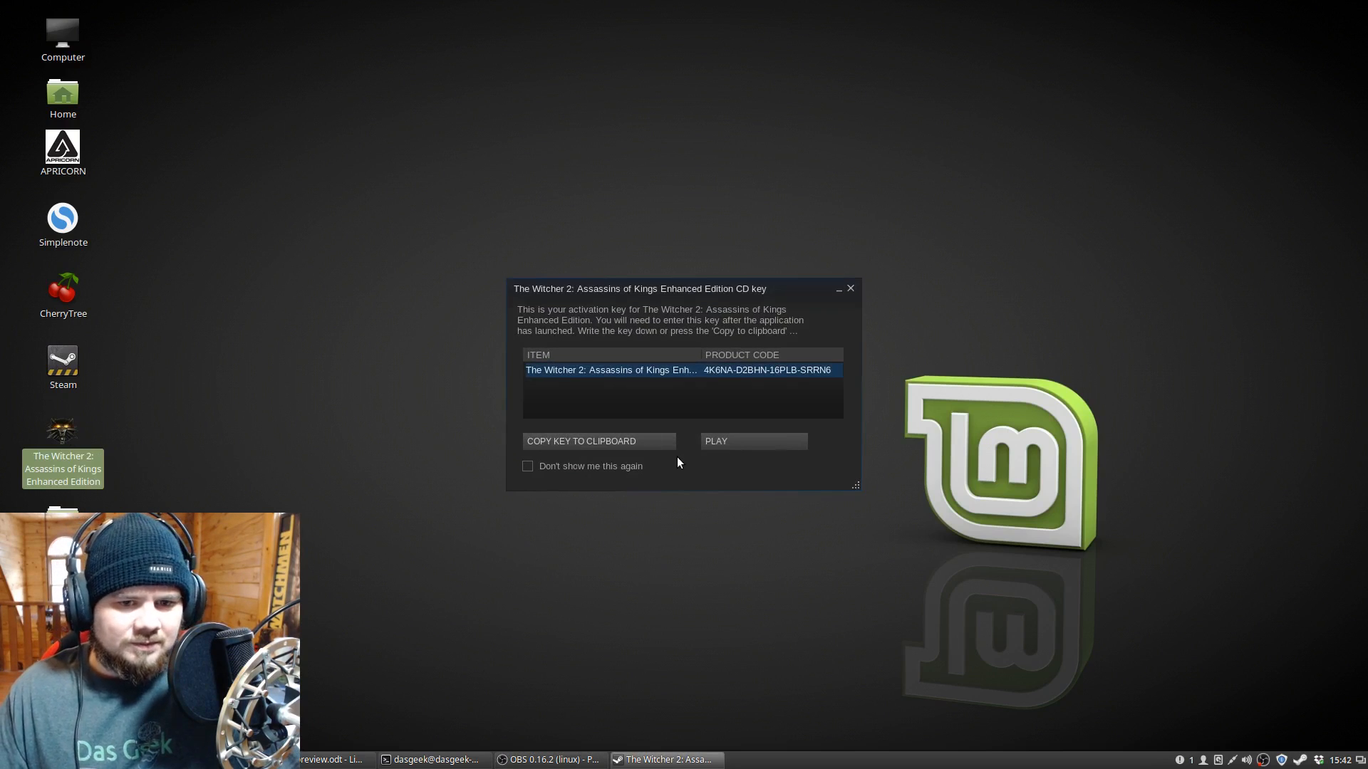
pyautogui.click(752, 440)
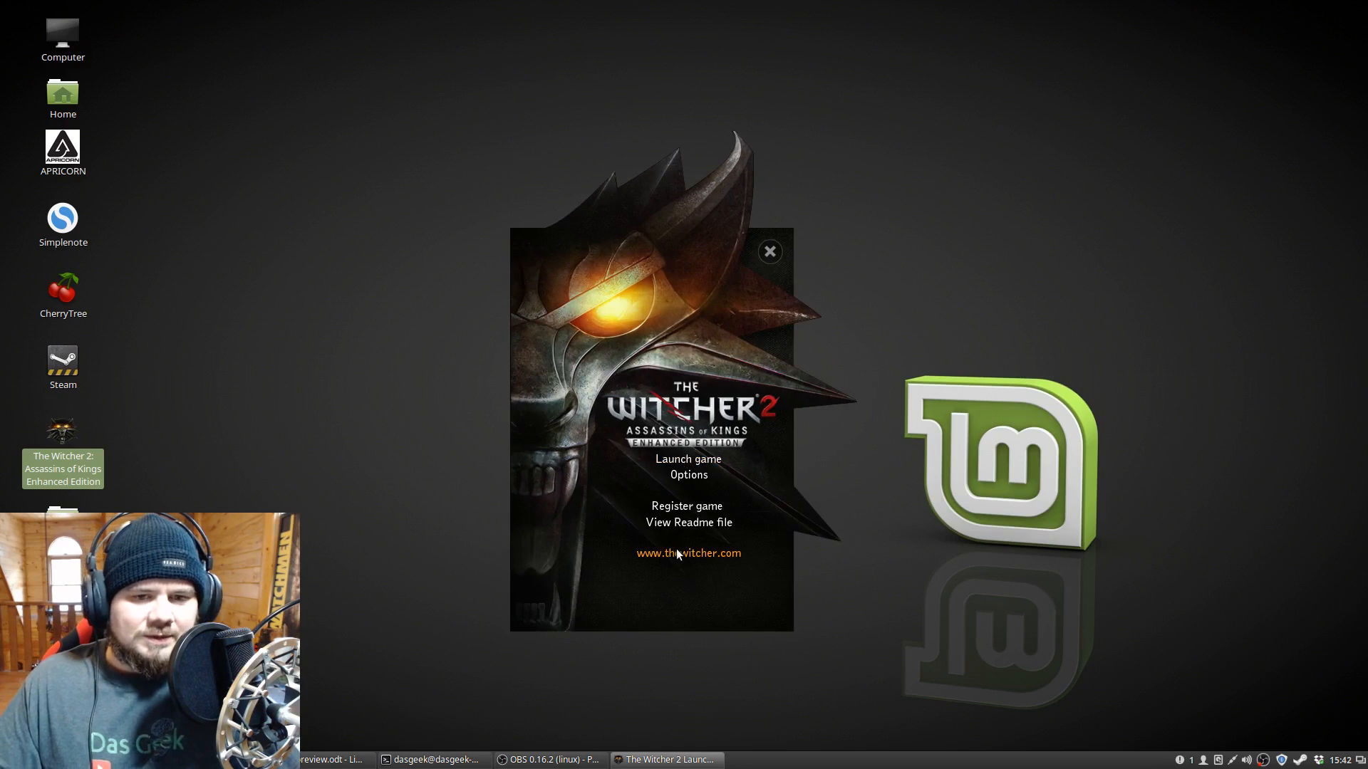
pyautogui.click(769, 250)
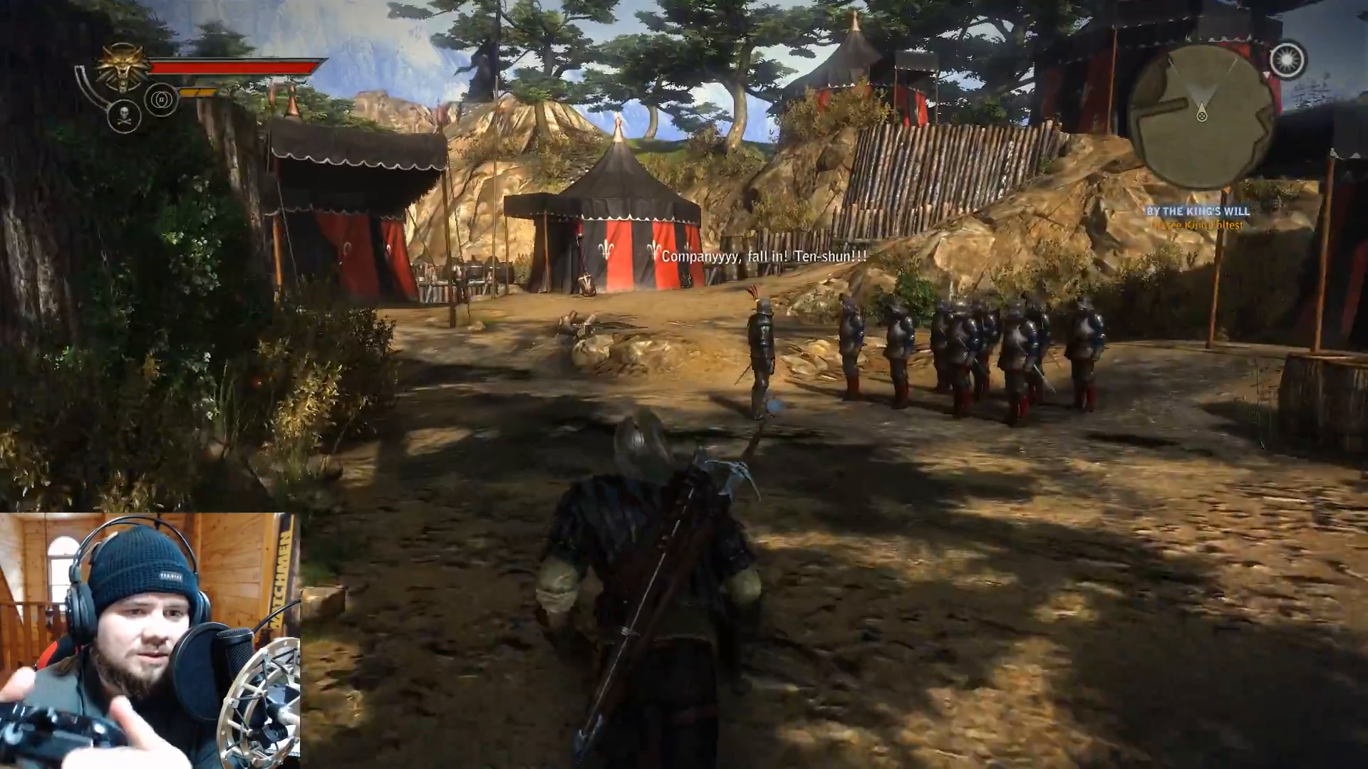
pyautogui.moveTo(684, 384)
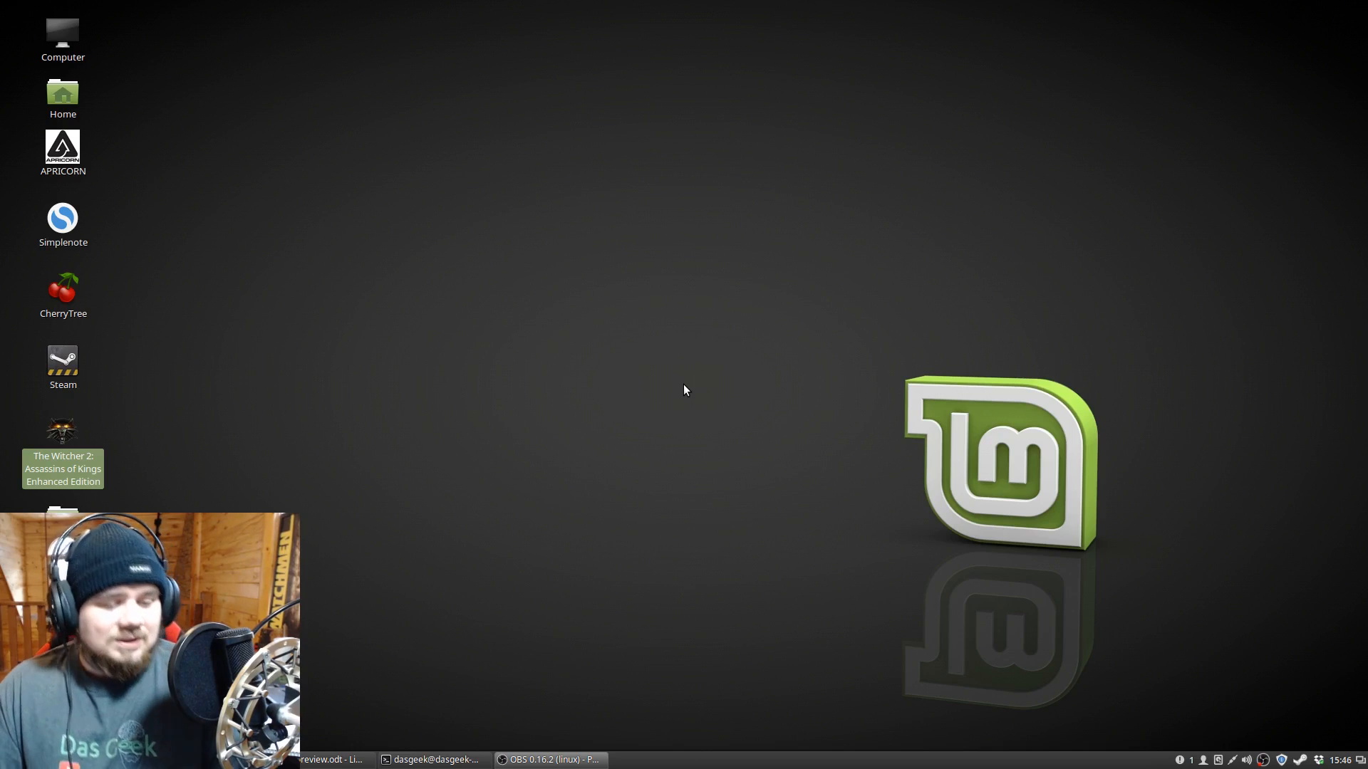
pyautogui.moveTo(835, 323)
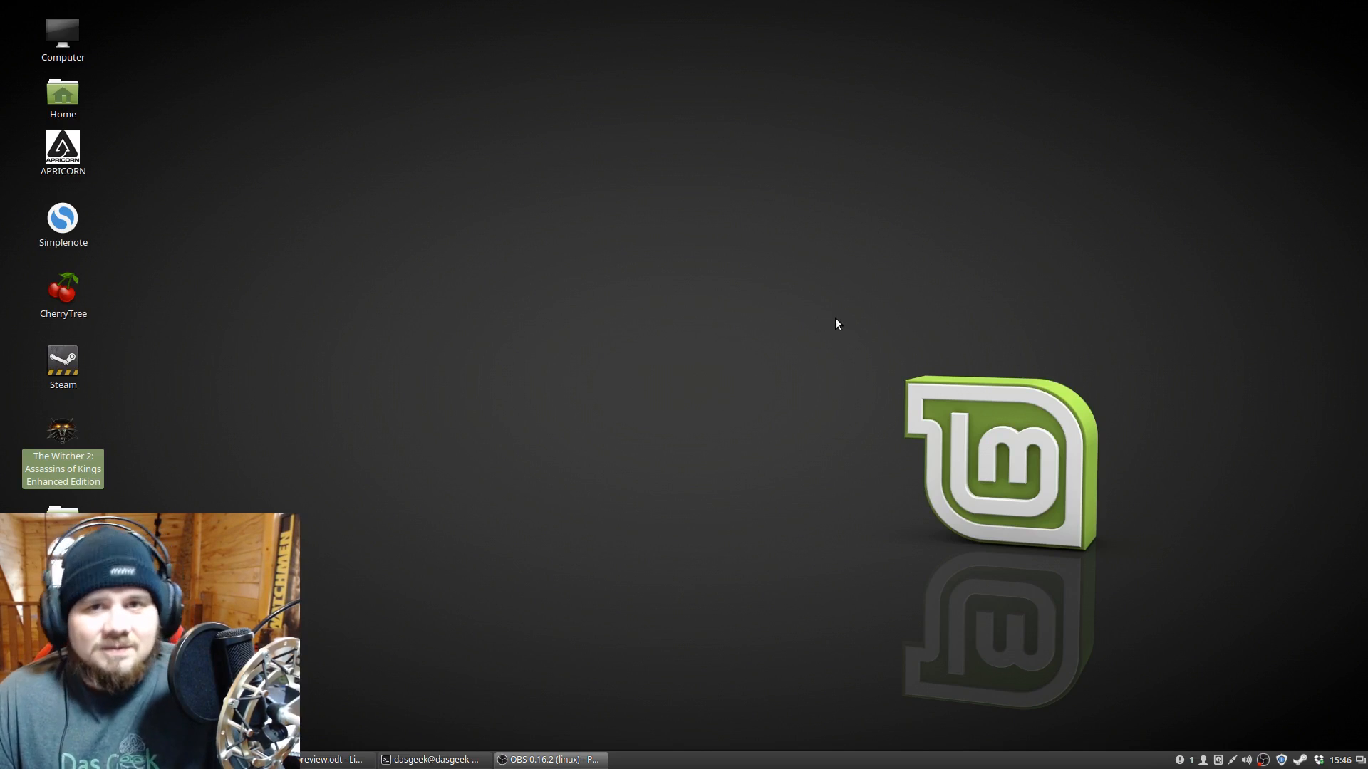